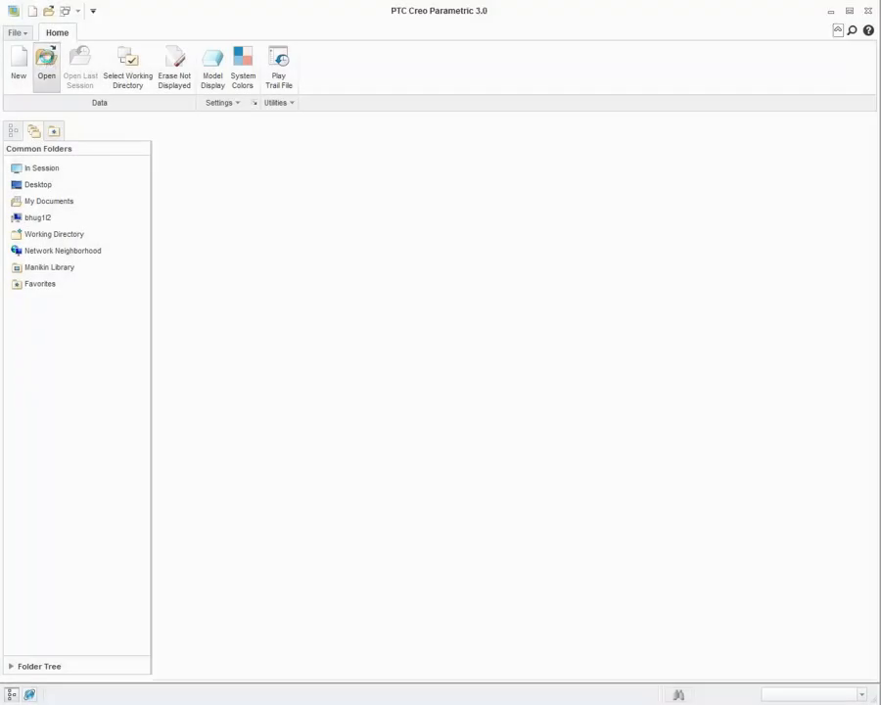
Step: Filter the File Open dialog to Creo Elements/Direct Drawing (.mi, .bi, .bdl) files, choosing Drawing.mi
left_click(46, 66)
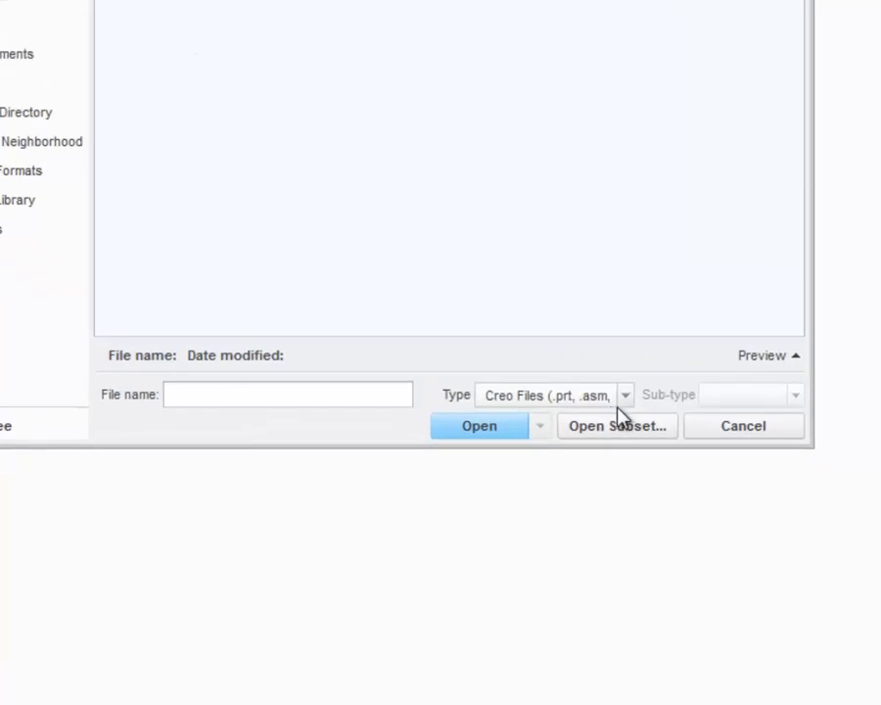
left_click(625, 395)
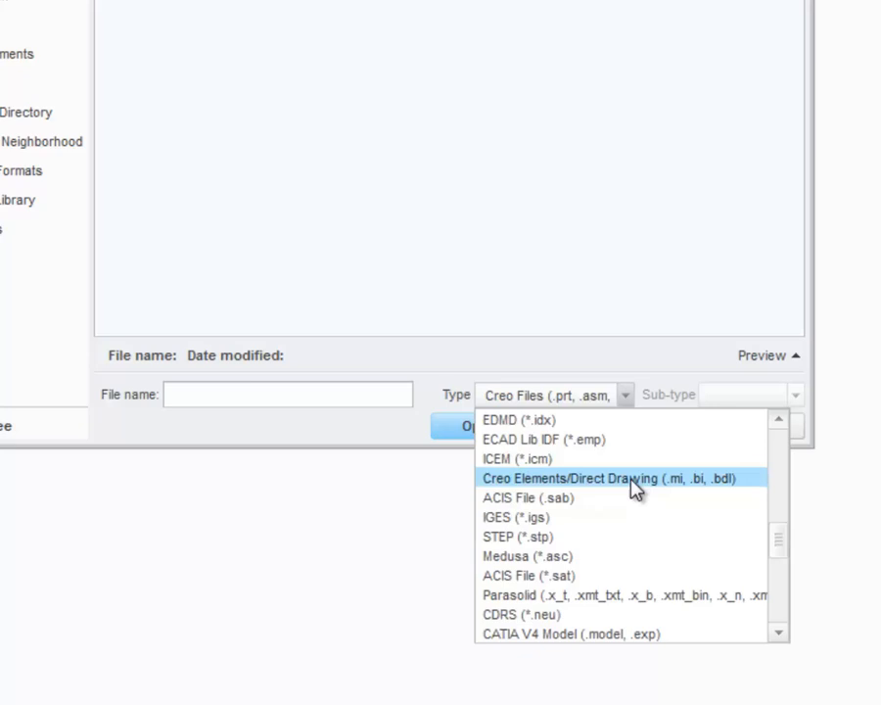
left_click(605, 478)
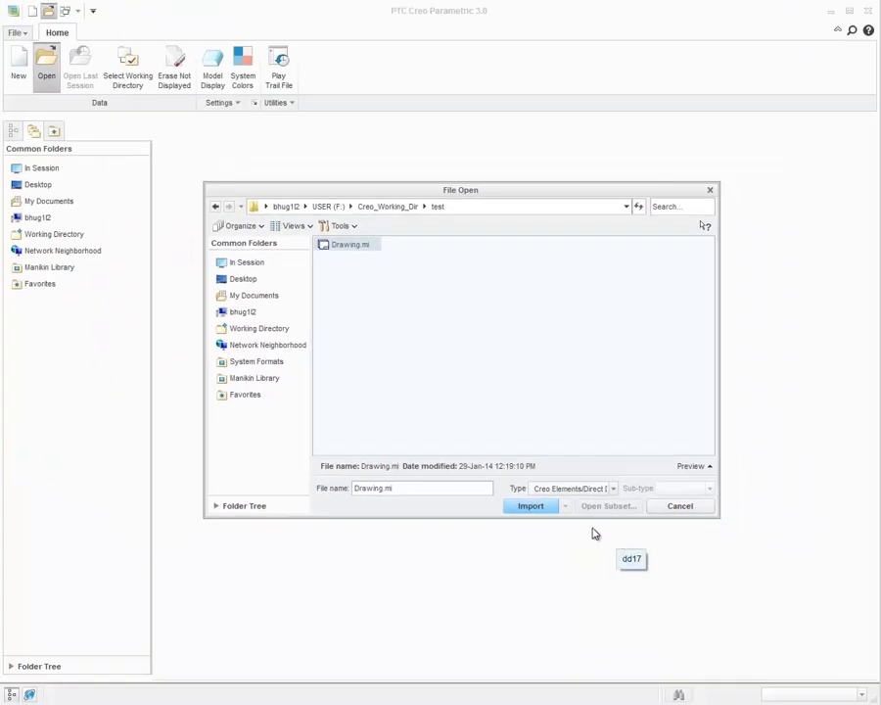
Step: Import Drawing.mi as a drawing with Import Associative Dimensions checked
left_click(530, 506)
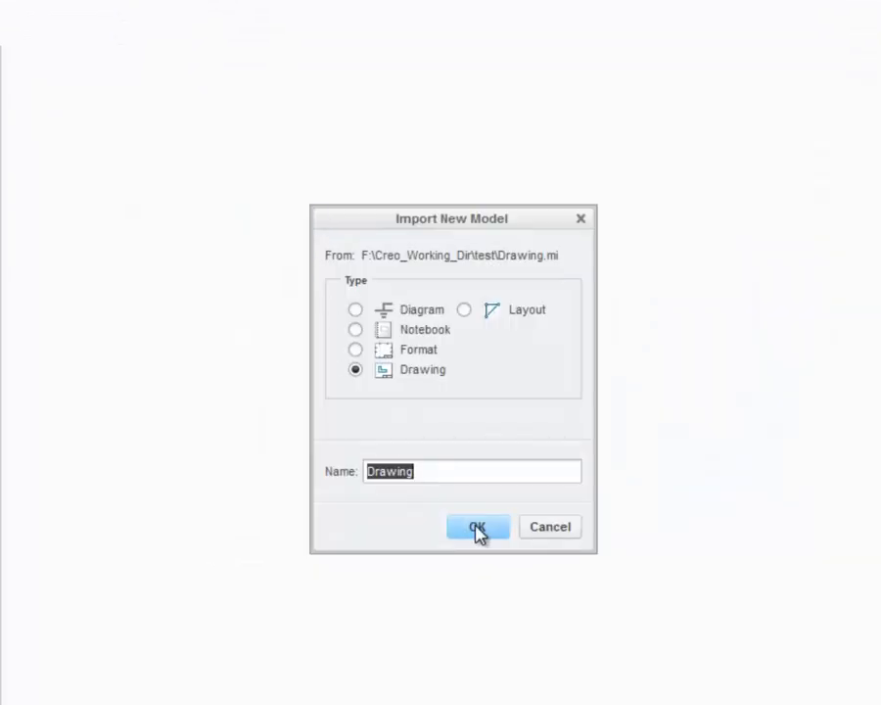
left_click(478, 527)
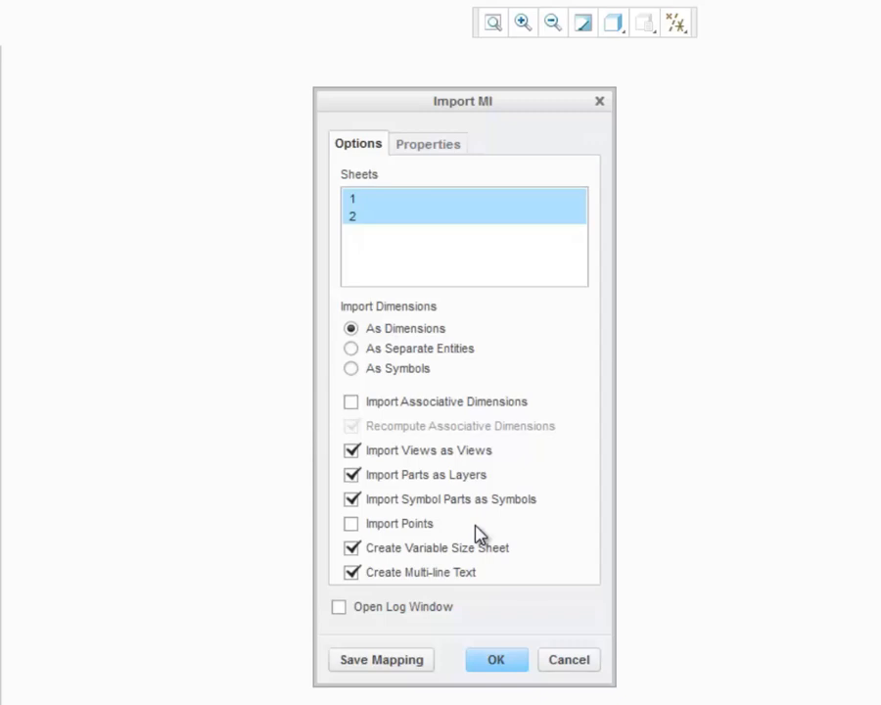
mouse_move(433, 217)
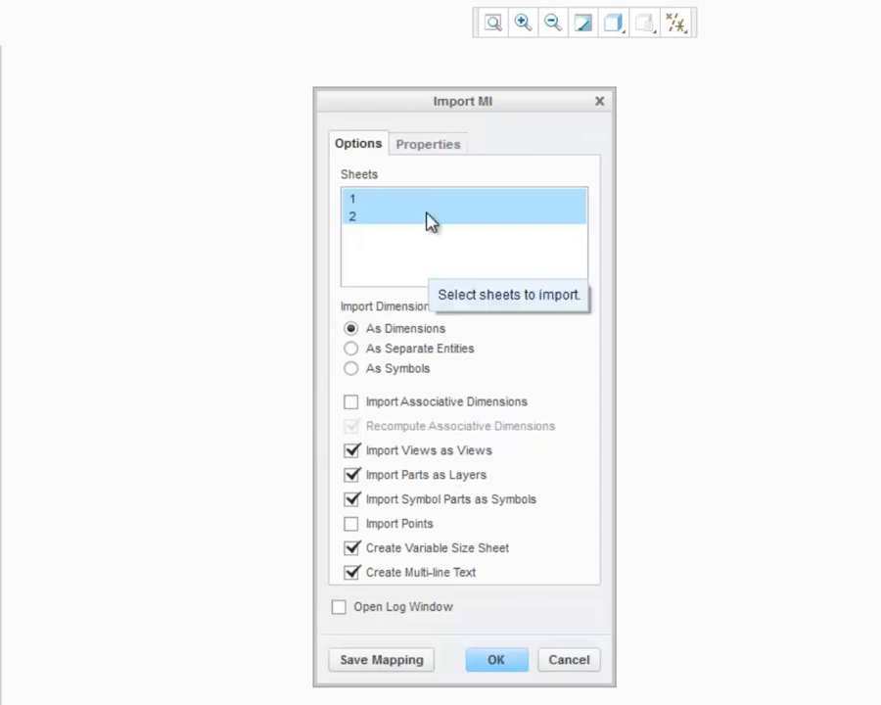
mouse_move(392, 439)
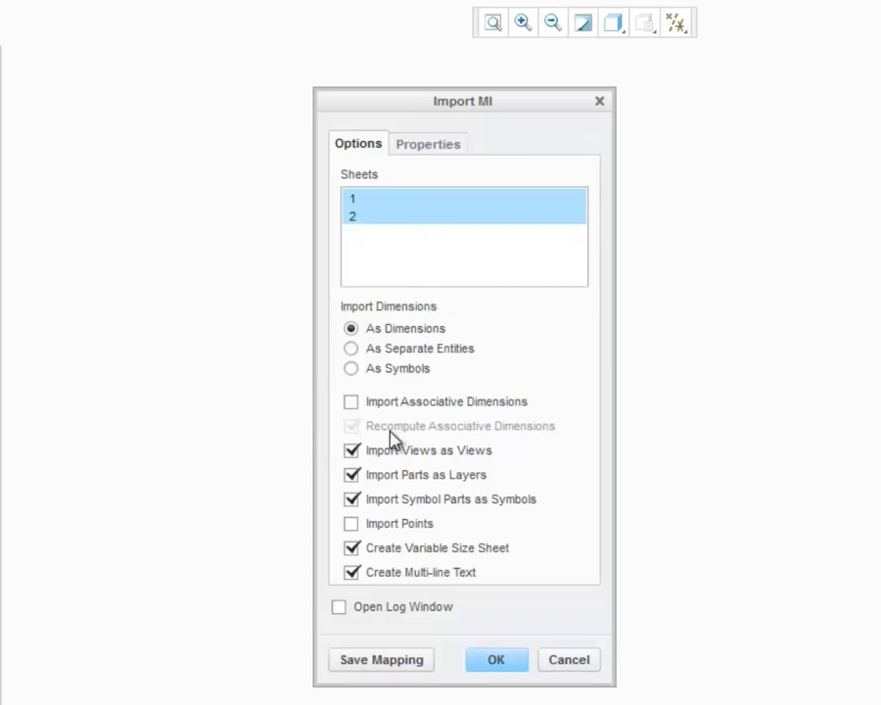
left_click(352, 402)
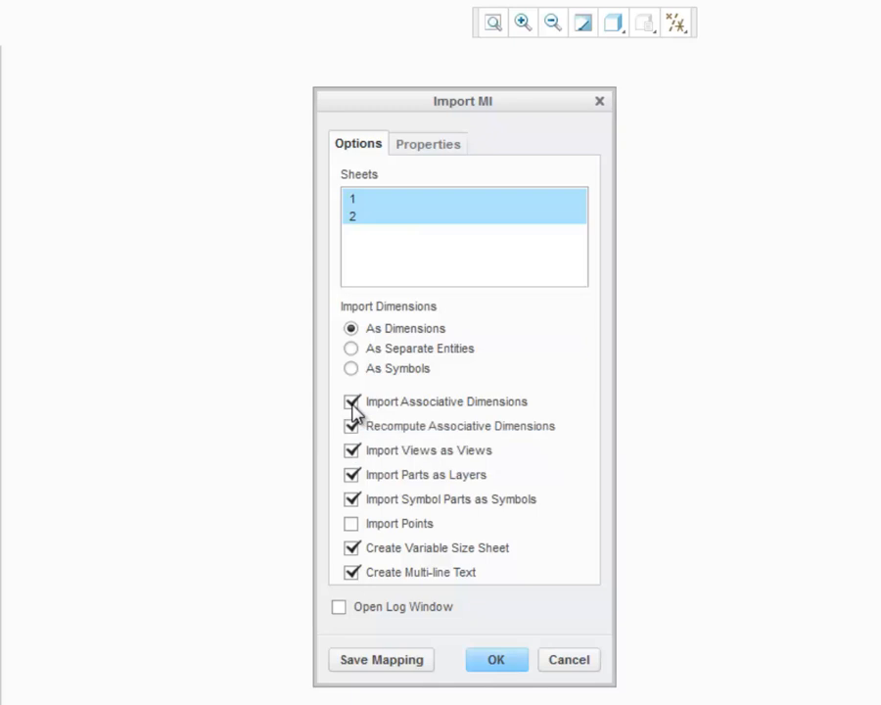
Step: Review the Colors and Hatch Line Fonts mappings on the Import MI Properties tab
left_click(428, 143)
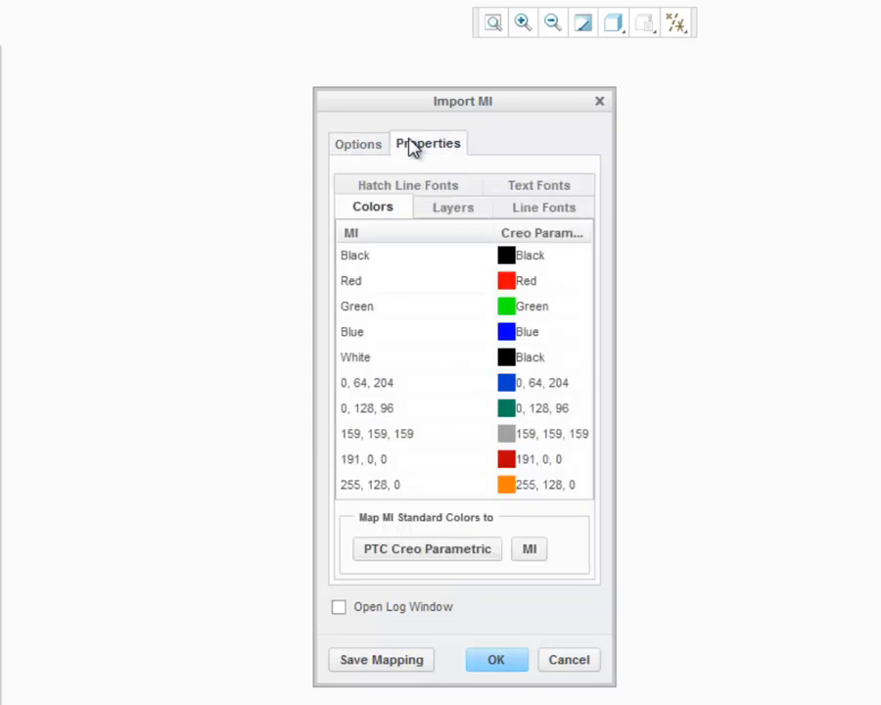
left_click(407, 185)
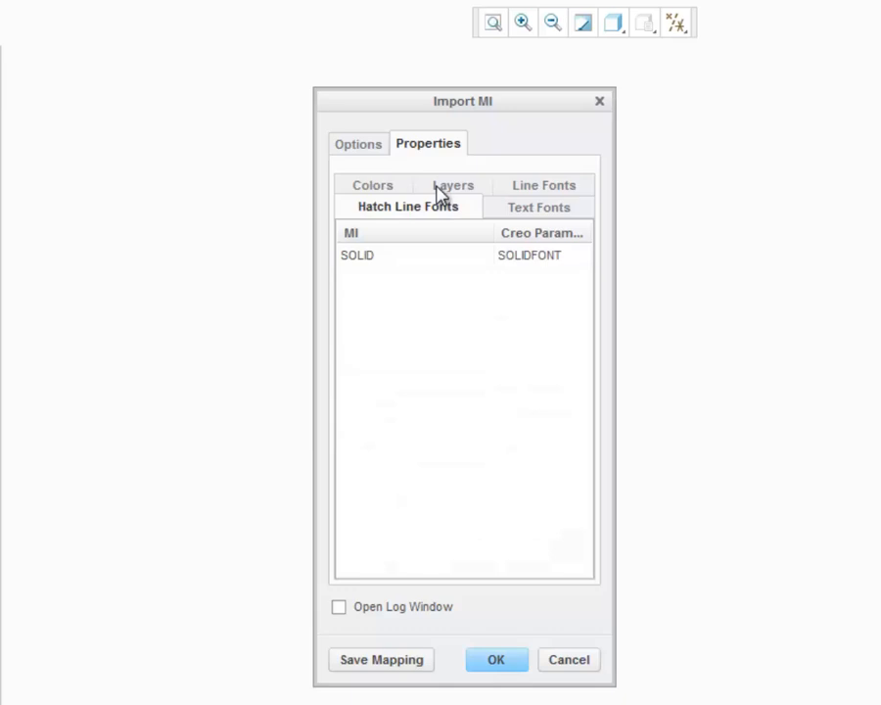
left_click(372, 185)
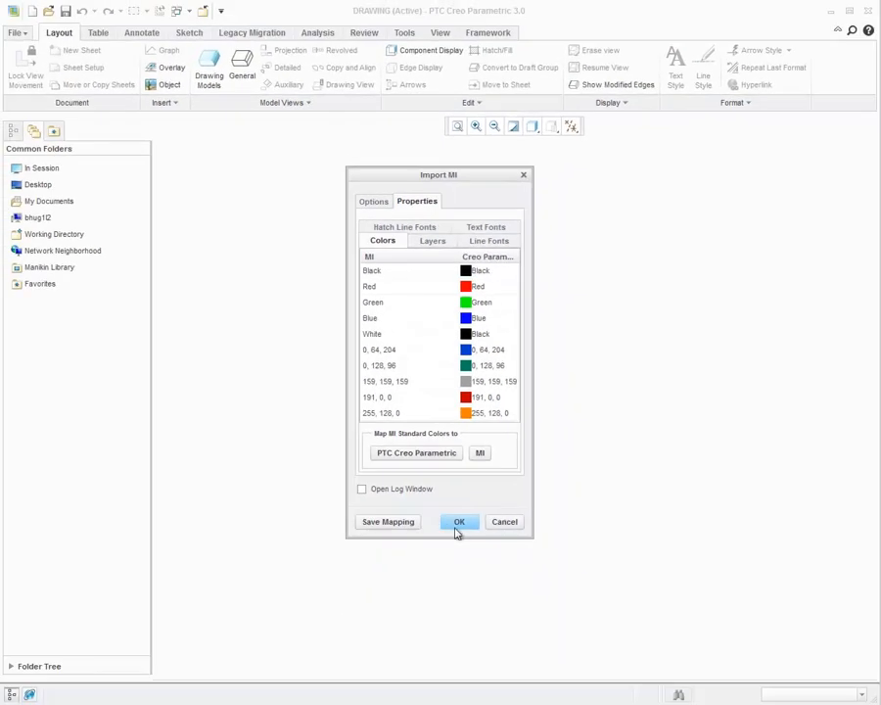
Step: Finish the Drawing.mi import and zoom in on the upper-left drawing view
left_click(458, 521)
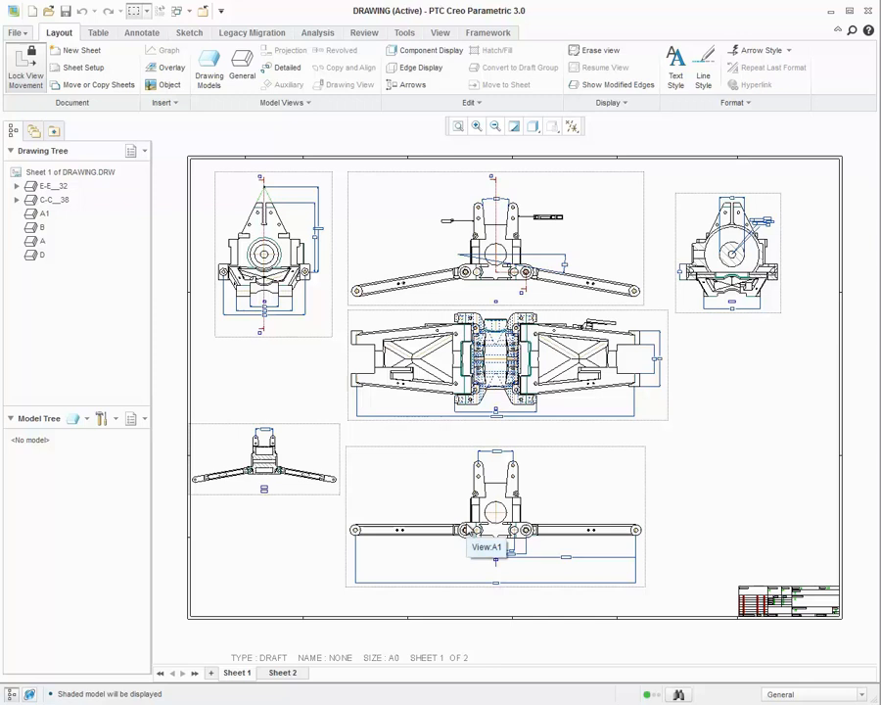
mouse_move(429, 50)
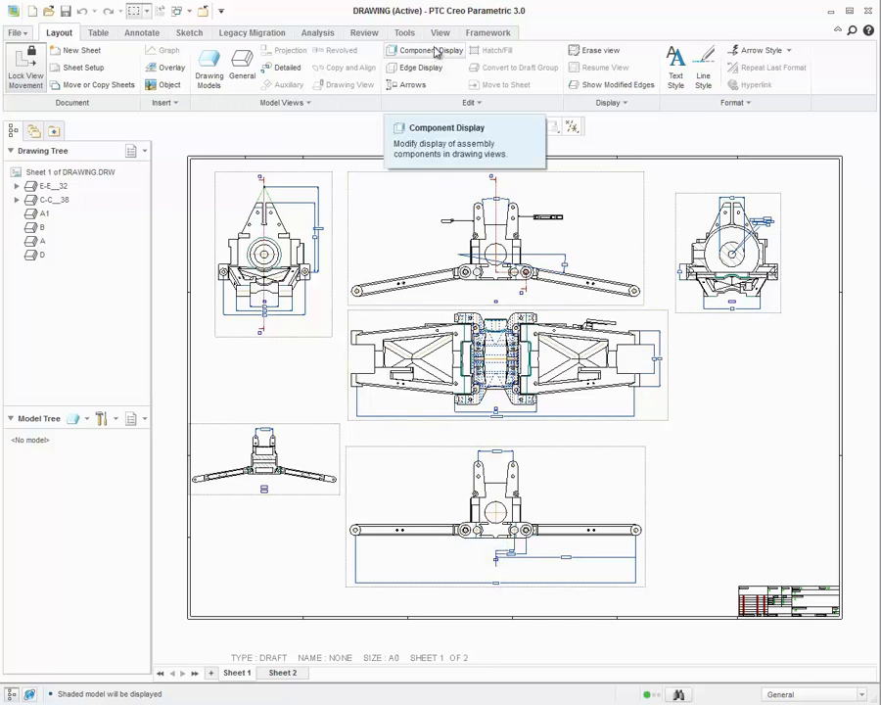
left_click(439, 33)
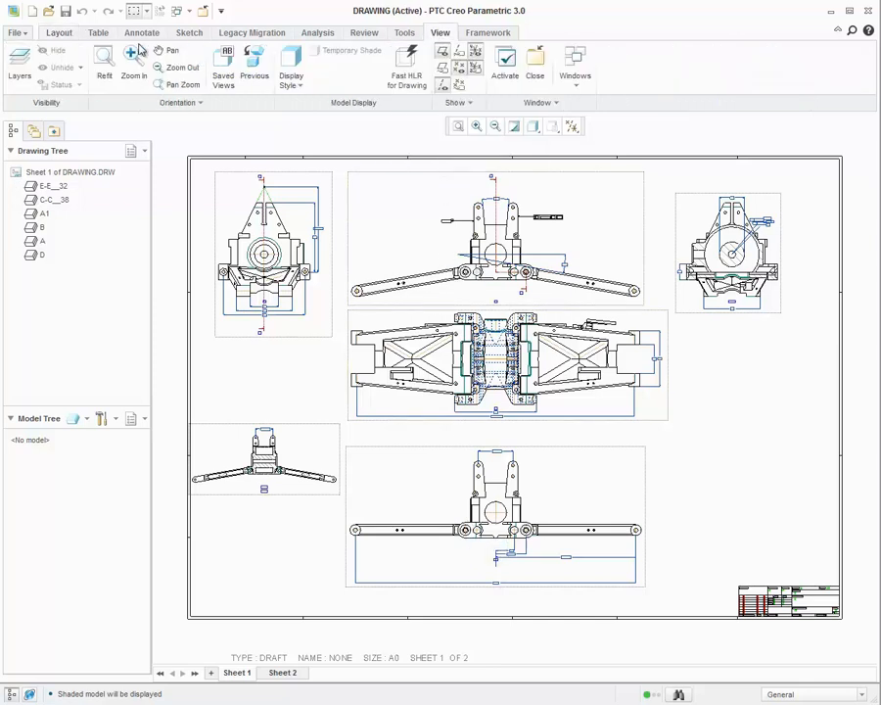
left_click(133, 58)
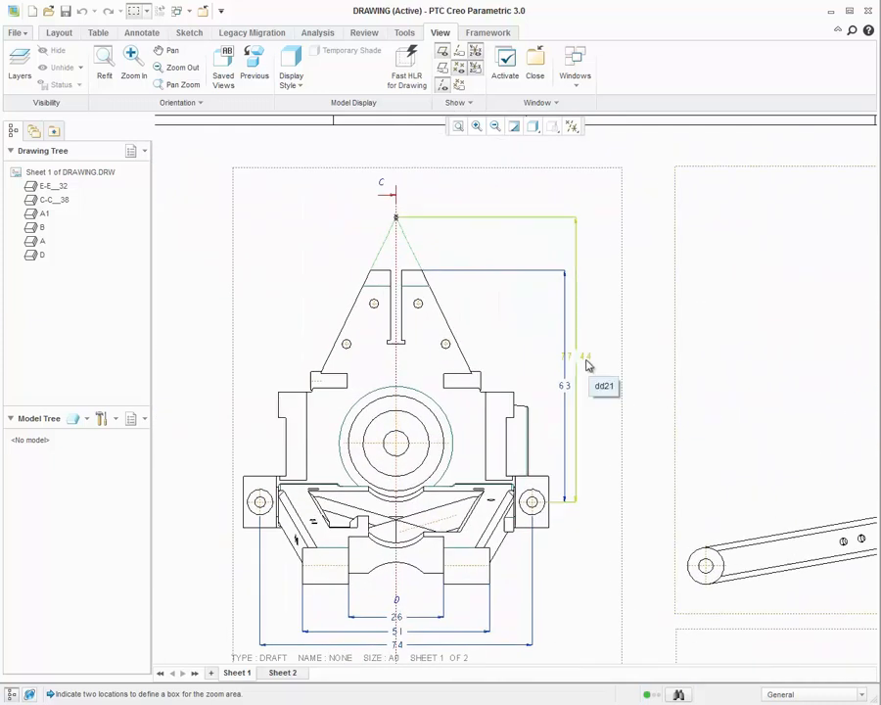
left_click(577, 359)
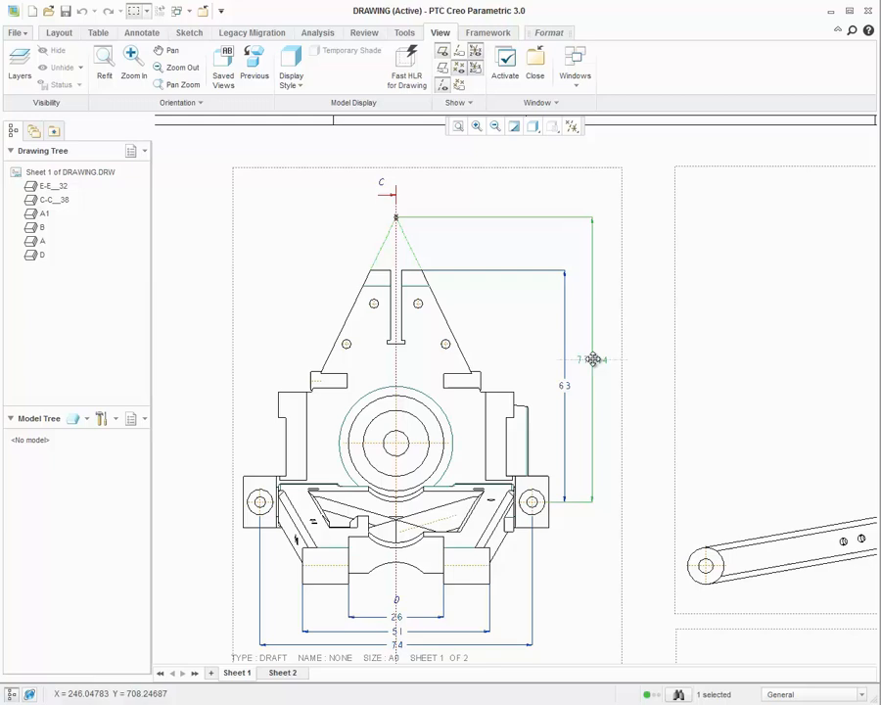
right_click(592, 361)
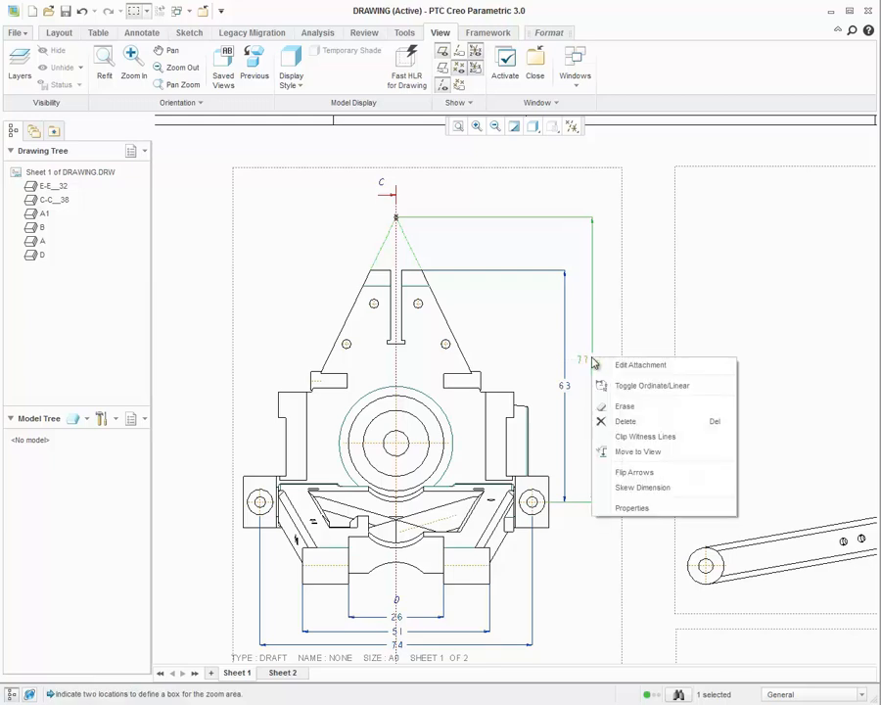
left_click(632, 507)
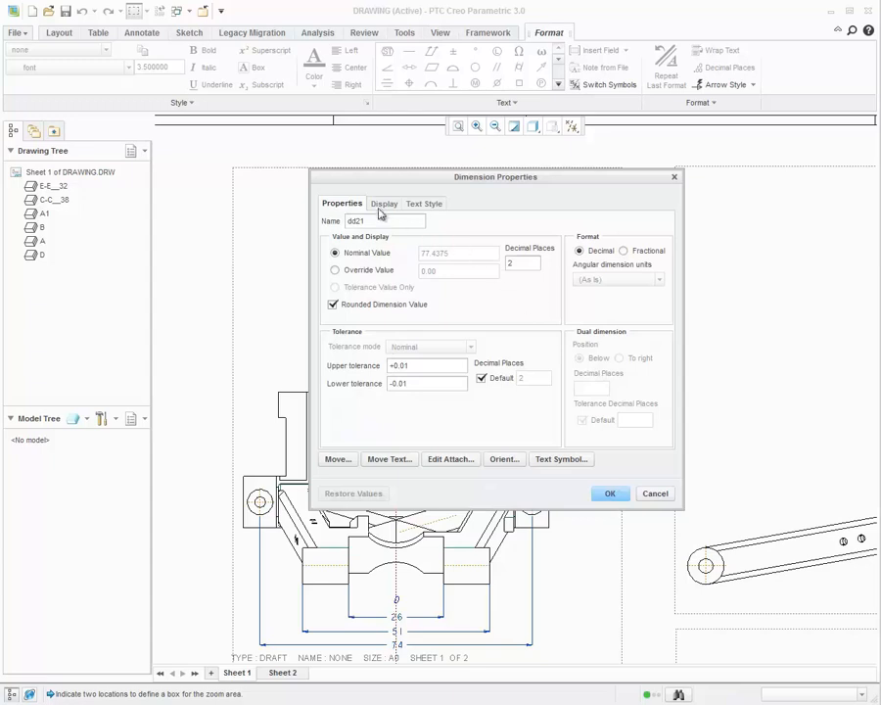
left_click(384, 204)
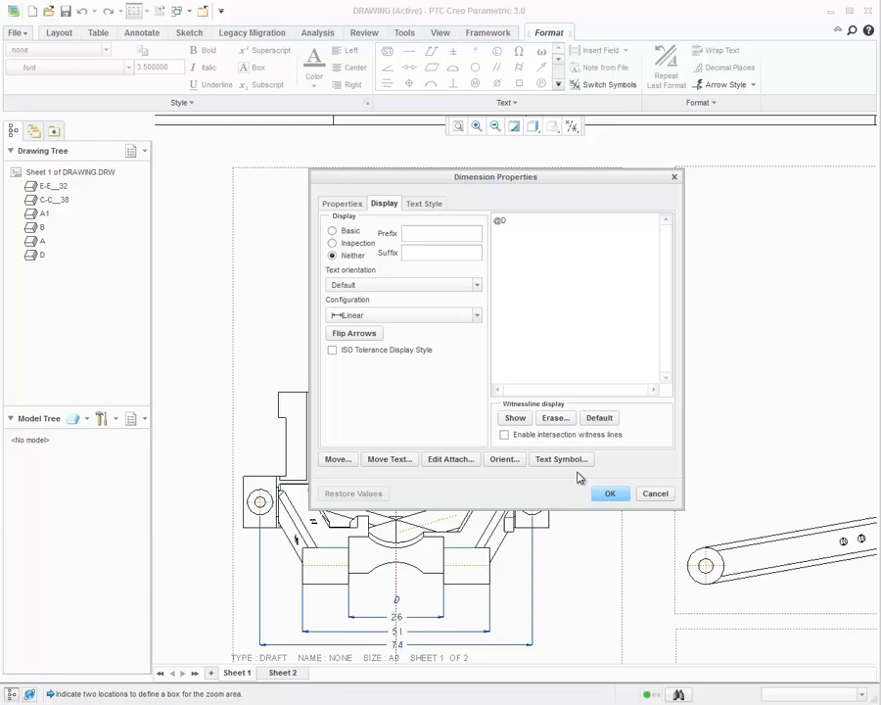
left_click(609, 493)
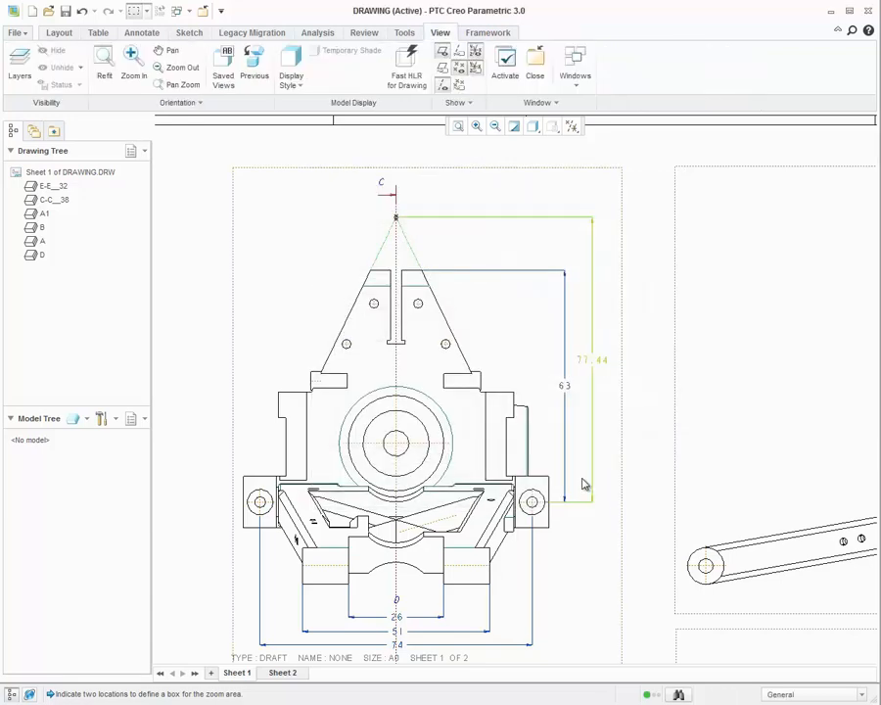
Step: Refit the drawing and switch to Sheet 2
left_click(103, 64)
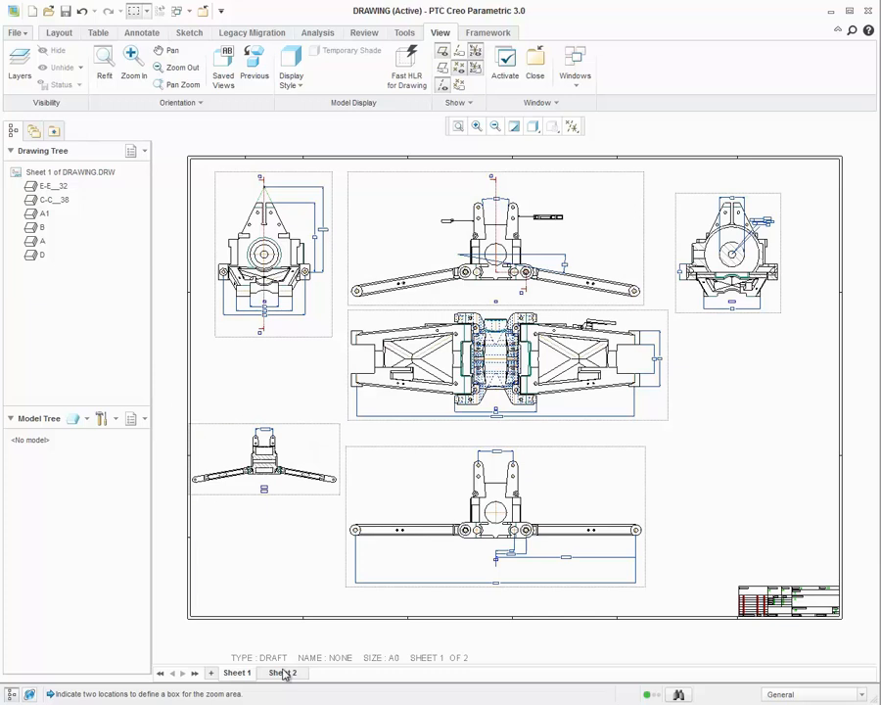
left_click(282, 673)
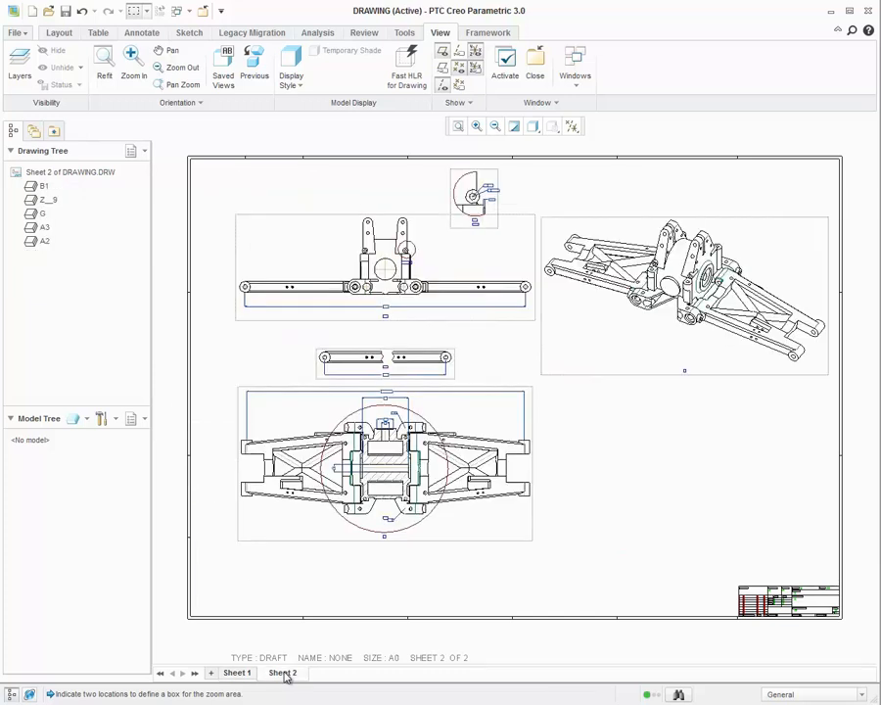